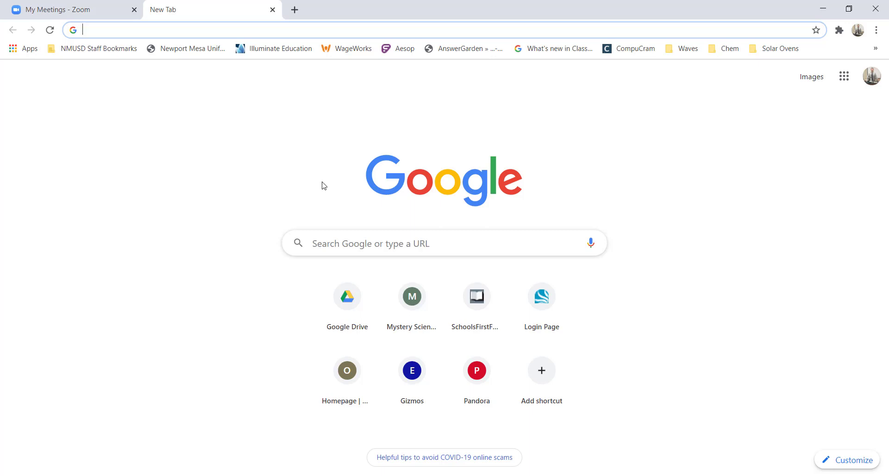
From the NMUSD Staff Bookmarks folder, follow the Schoology link
left_click(97, 48)
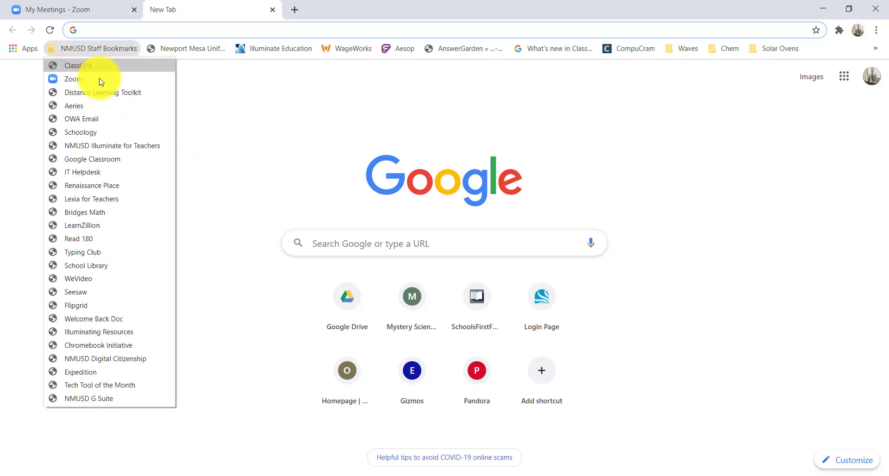
left_click(80, 132)
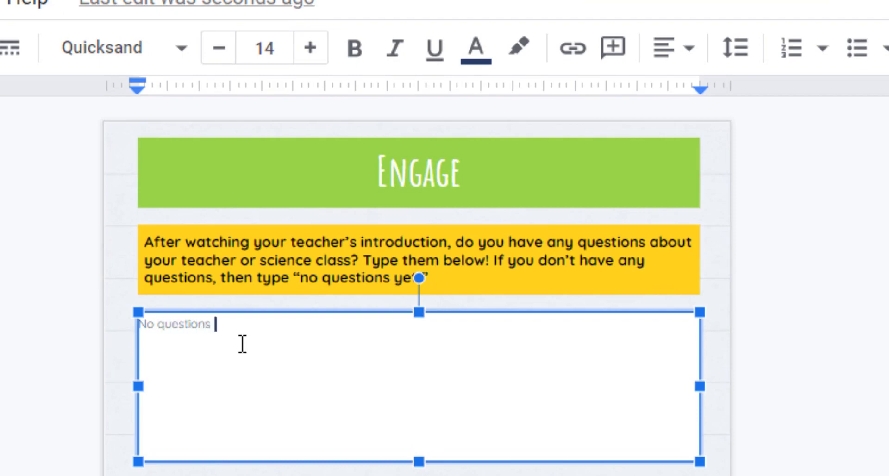
Scroll down the slide deck past the Engage slide toward the Explore slide
scroll("down", 3)
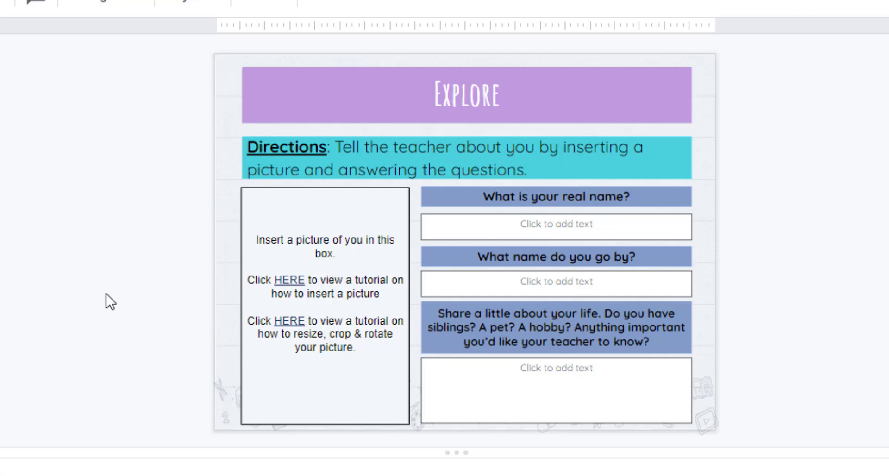
left_click(630, 126)
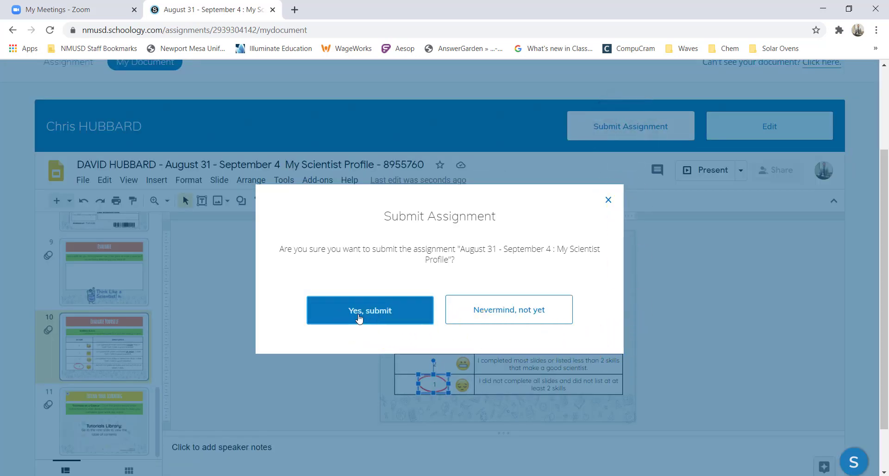